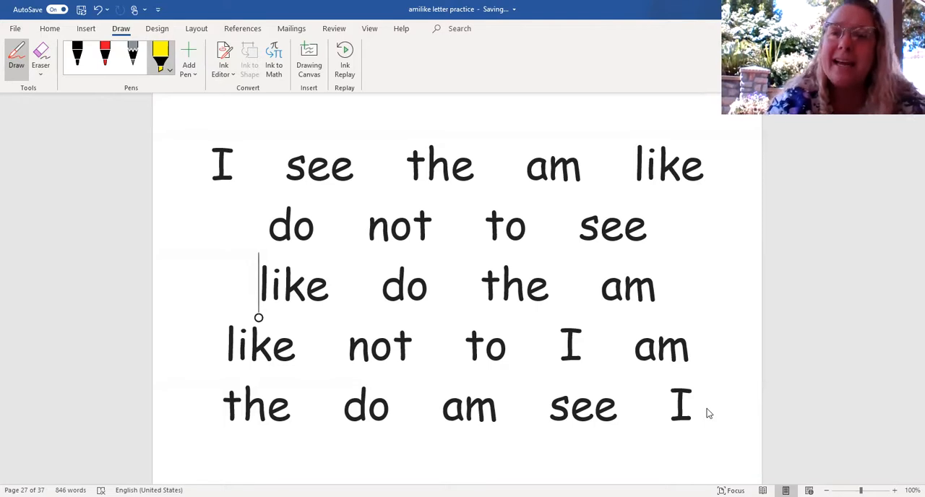
# Underline the row-one words I, see, am and like in yellow ink
pyautogui.moveTo(191, 193); pyautogui.dragTo(231, 193)
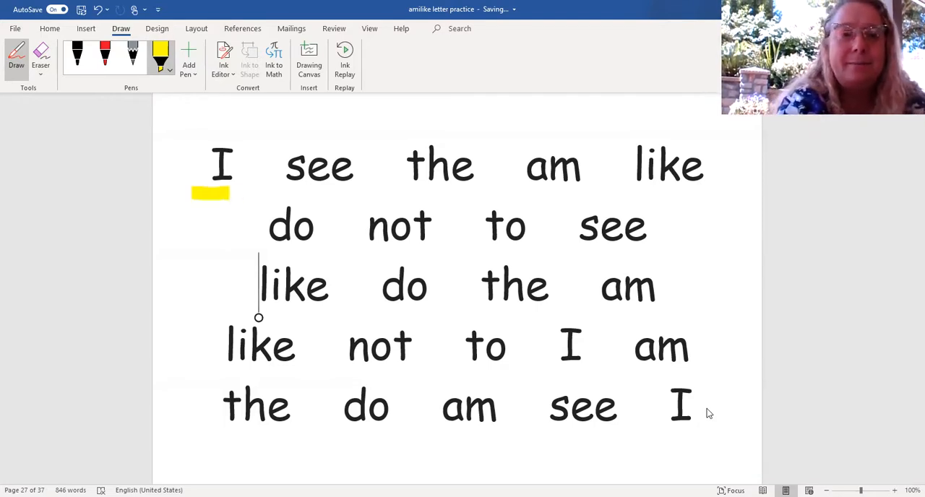
pyautogui.moveTo(209, 193); pyautogui.dragTo(289, 190)
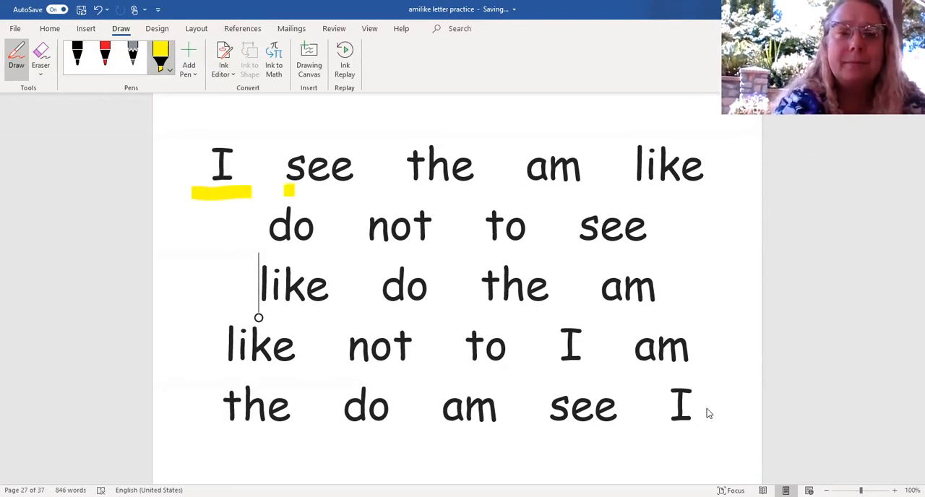
pyautogui.moveTo(285, 192); pyautogui.dragTo(354, 192)
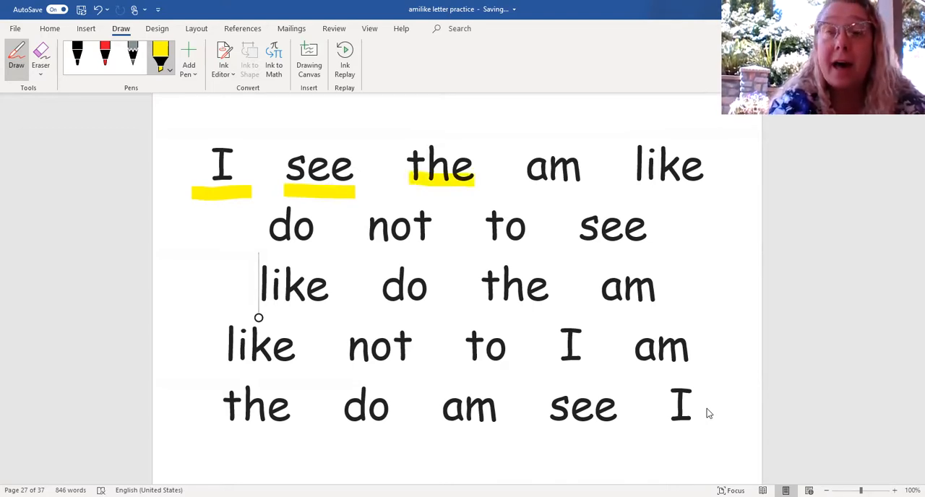
pyautogui.moveTo(526, 189); pyautogui.dragTo(584, 189)
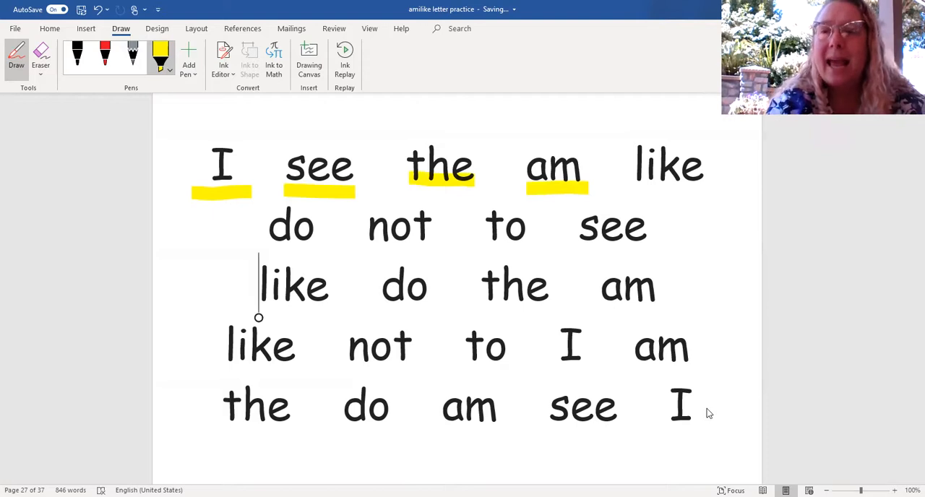
pyautogui.moveTo(635, 192); pyautogui.dragTo(702, 192)
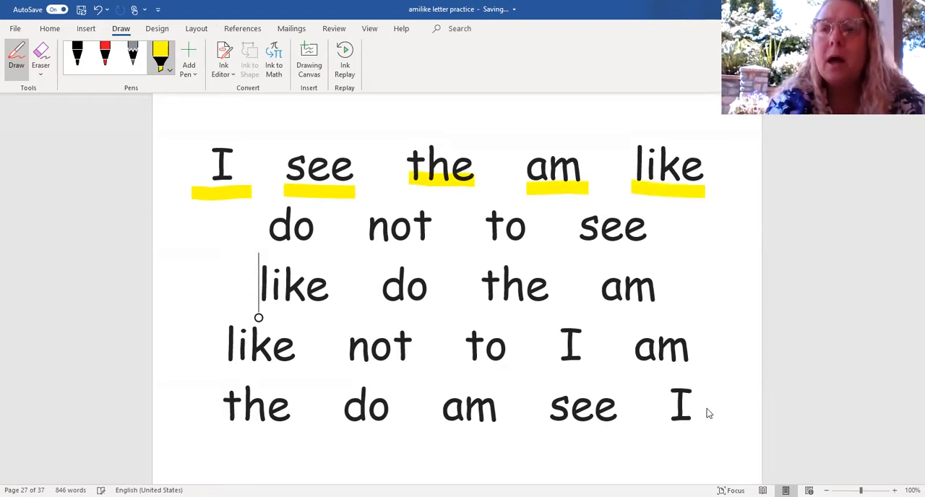
# Underline do, not, to and see in row two, plus like in row three, in yellow
pyautogui.moveTo(269, 250); pyautogui.dragTo(324, 249)
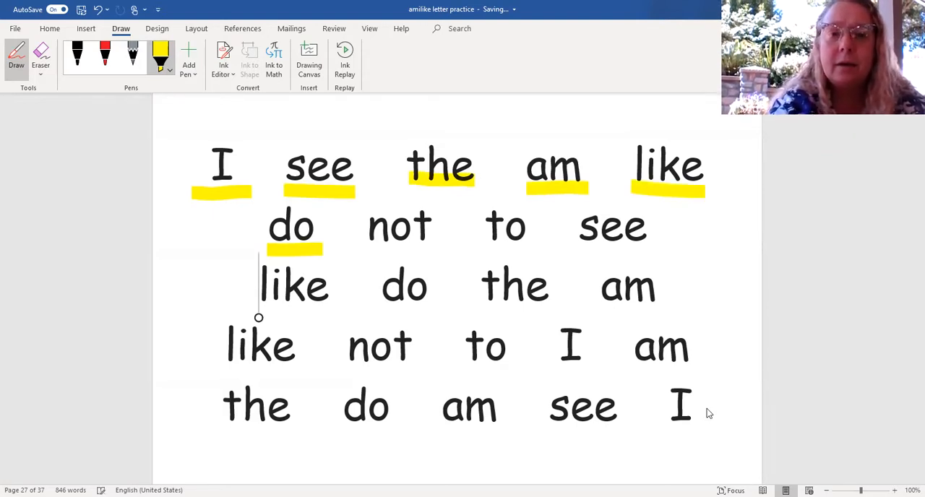
pyautogui.moveTo(368, 249); pyautogui.dragTo(434, 249)
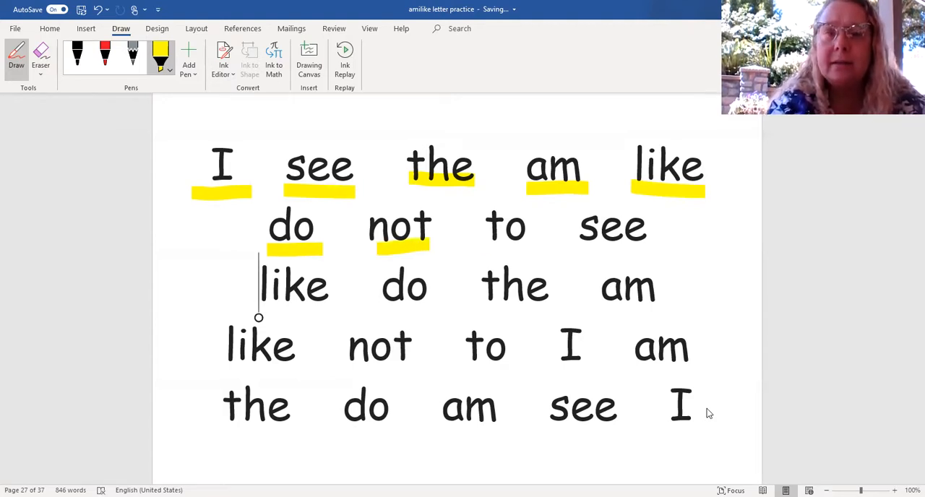
pyautogui.moveTo(480, 246); pyautogui.dragTo(538, 246)
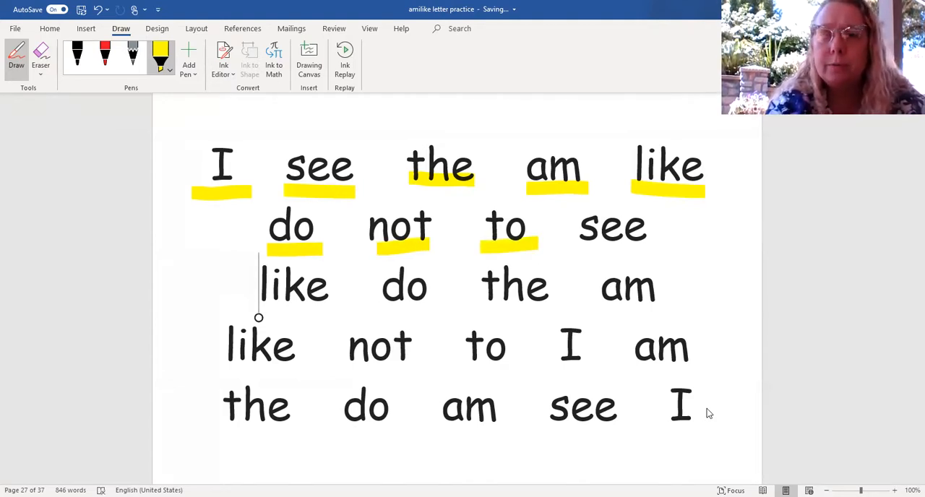
pyautogui.moveTo(582, 253); pyautogui.dragTo(654, 253)
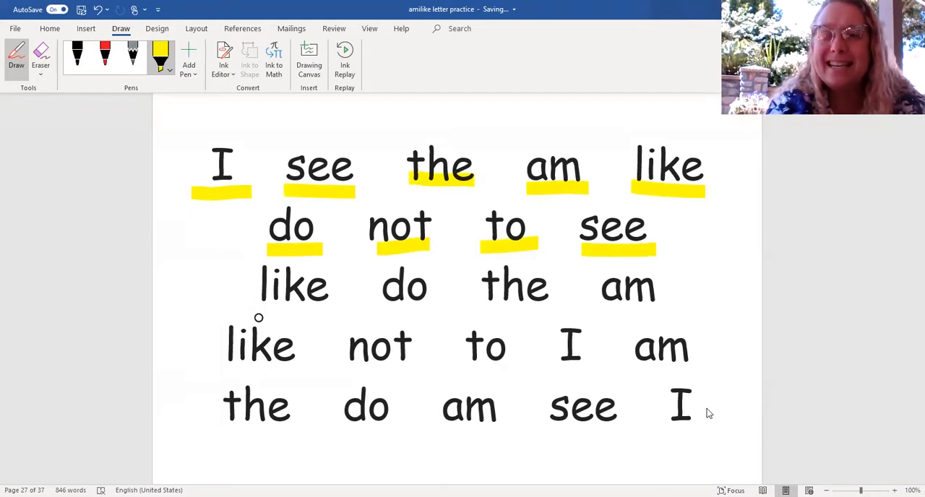
pyautogui.moveTo(262, 316); pyautogui.dragTo(322, 316)
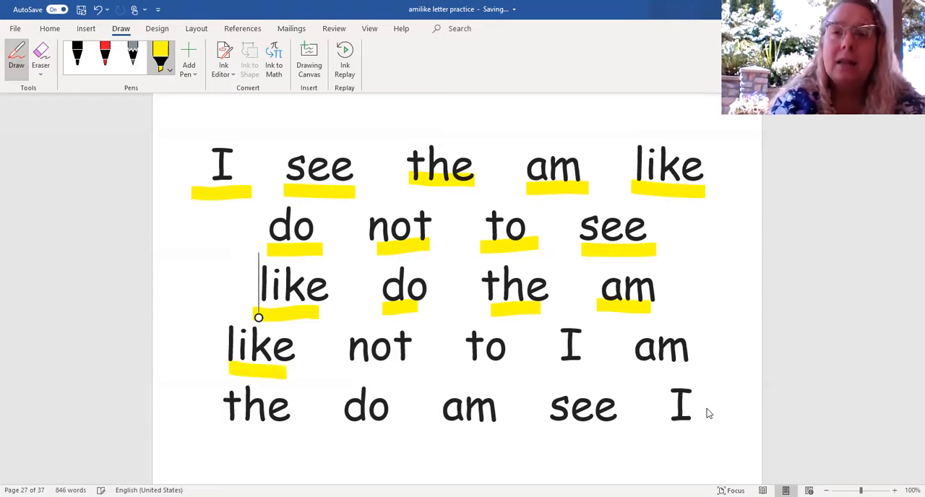
# Add yellow underlines under not and to in row four and the final word I
pyautogui.moveTo(347, 372); pyautogui.dragTo(415, 372)
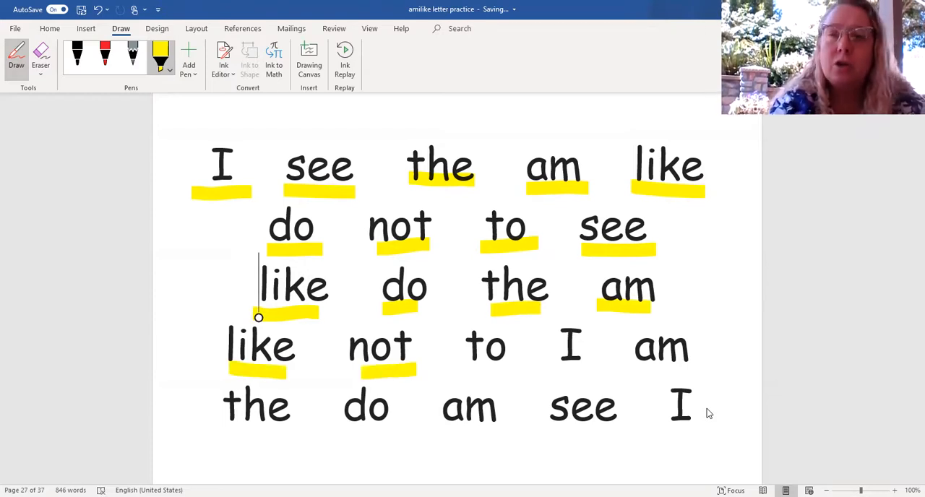
pyautogui.moveTo(463, 370); pyautogui.dragTo(510, 370)
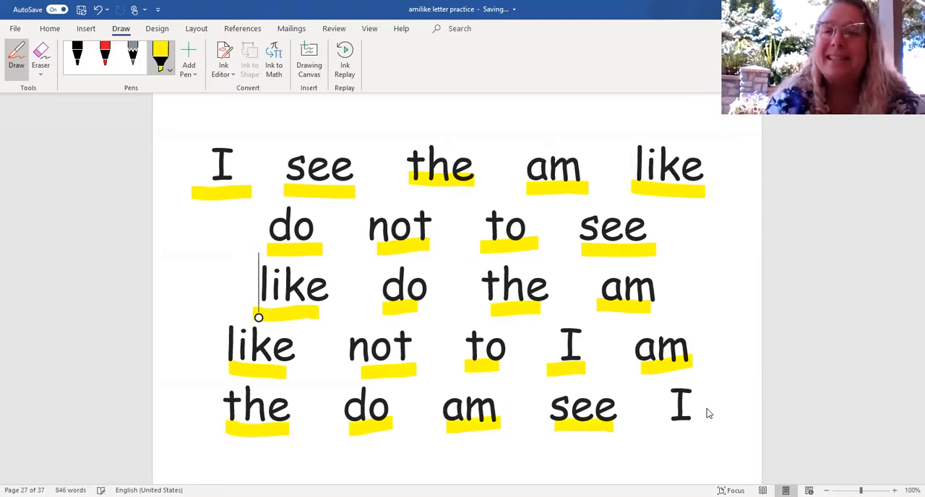
pyautogui.moveTo(665, 433); pyautogui.dragTo(719, 432)
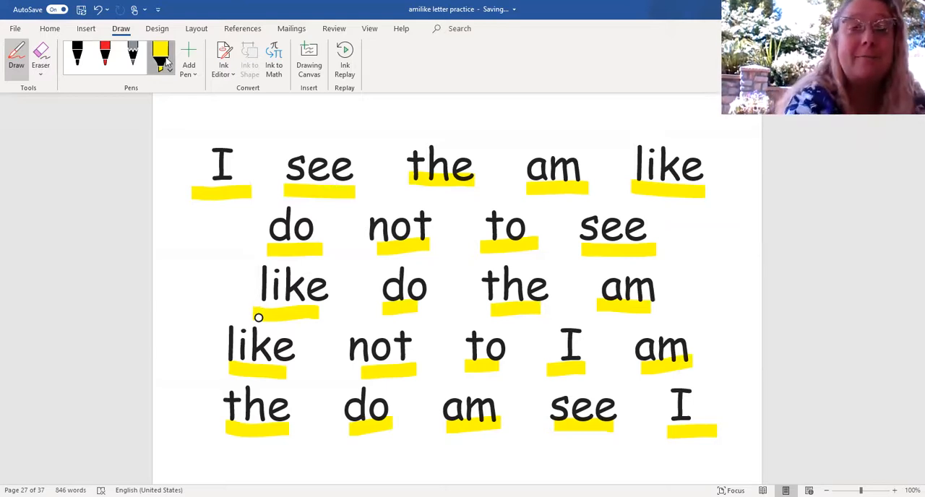
# Set the highlighter pen colour to green in its dropdown menu
pyautogui.click(169, 71)
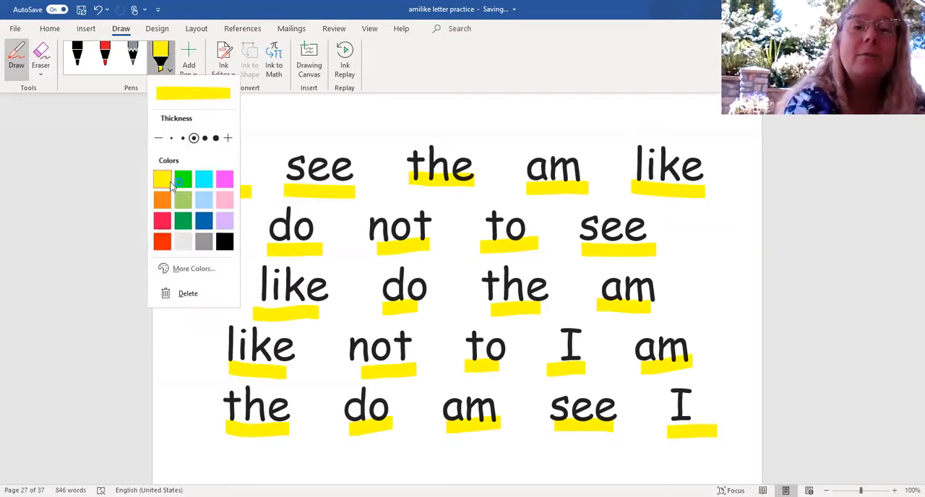
pyautogui.click(183, 179)
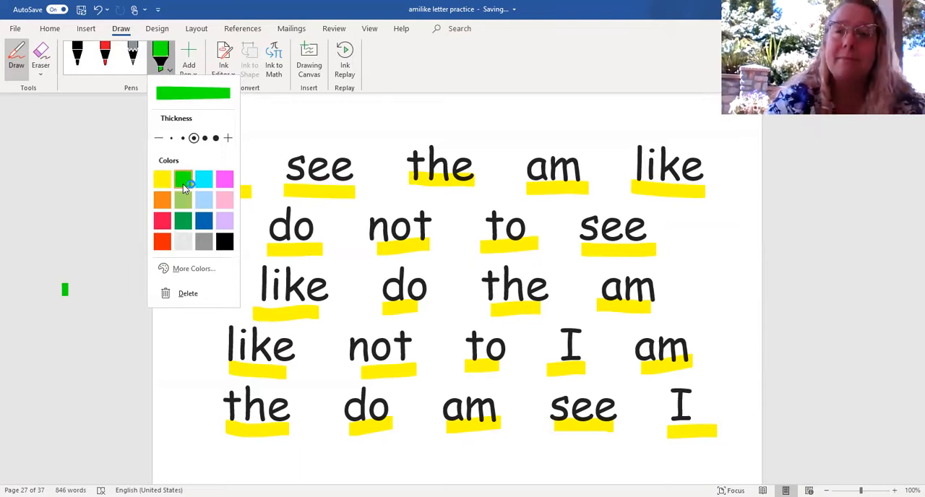
pyautogui.click(182, 178)
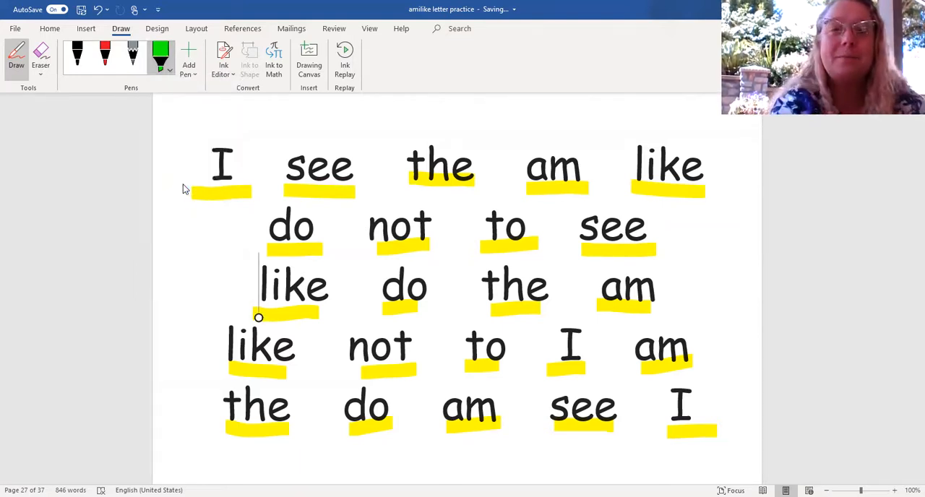
# Retrace in green the underlines under I, am, like, not, see, like, do and the
pyautogui.moveTo(188, 193); pyautogui.dragTo(262, 193)
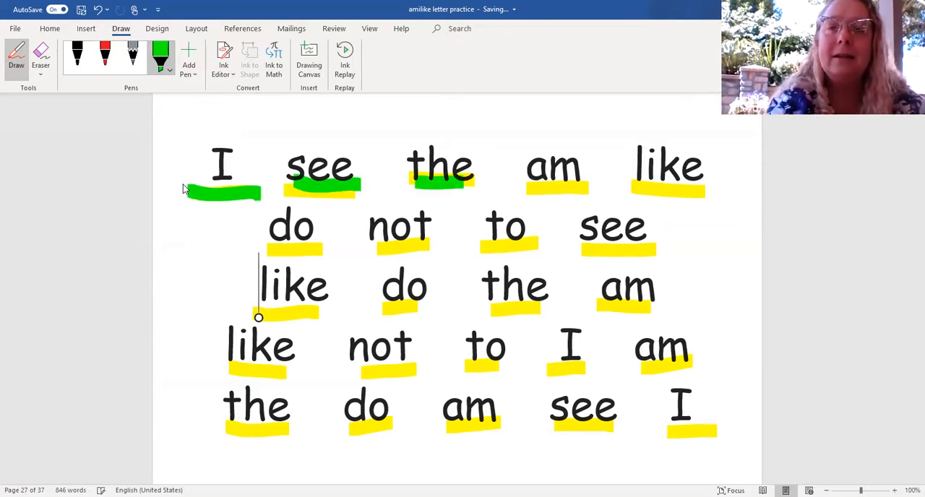
pyautogui.moveTo(524, 192); pyautogui.dragTo(586, 192)
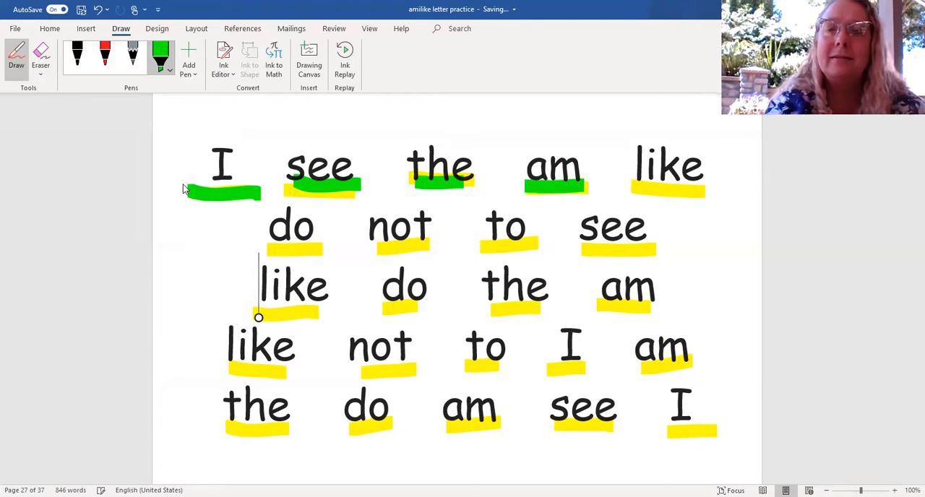
pyautogui.moveTo(635, 197); pyautogui.dragTo(708, 195)
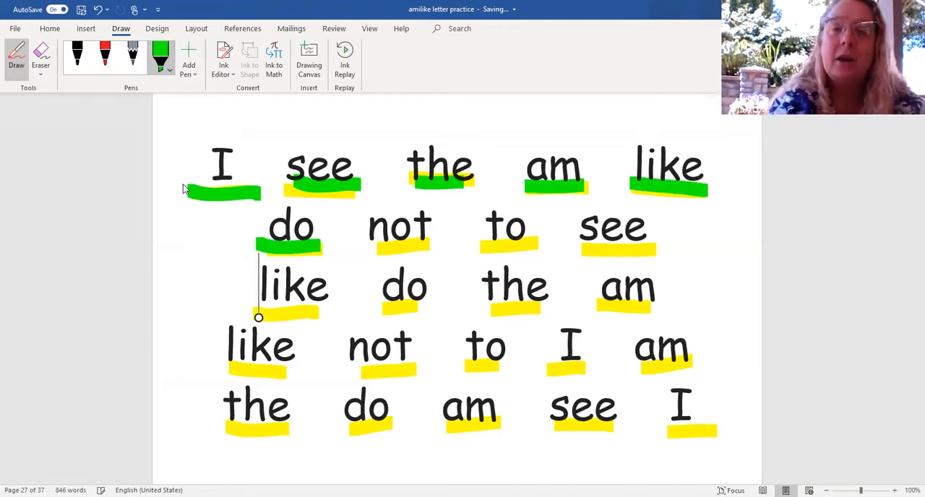
pyautogui.moveTo(372, 249); pyautogui.dragTo(430, 249)
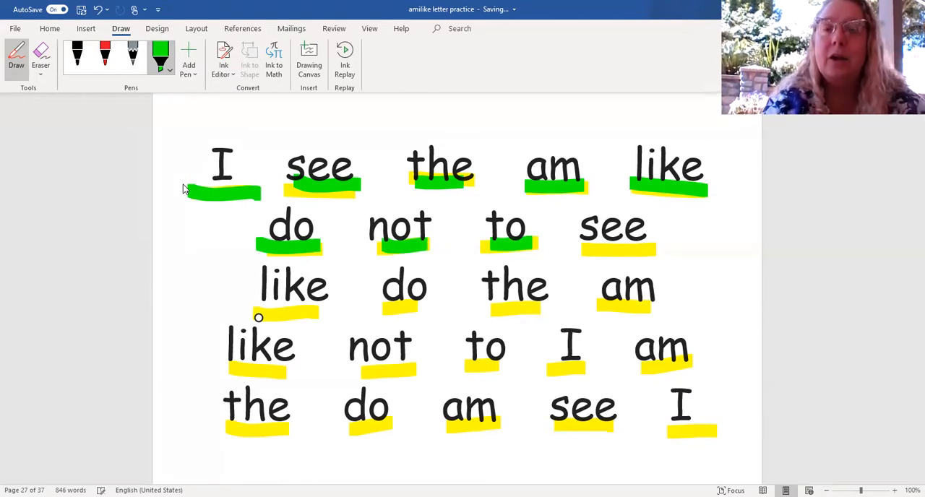
pyautogui.moveTo(582, 250); pyautogui.dragTo(654, 250)
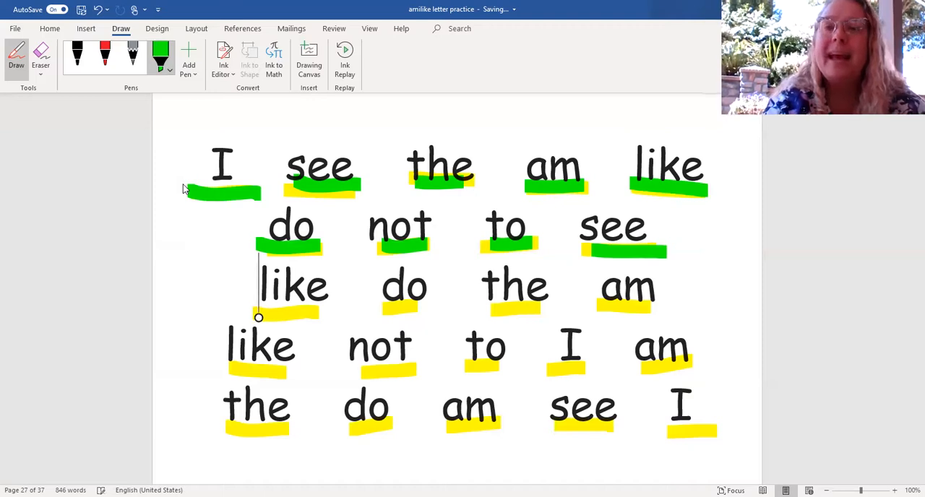
pyautogui.moveTo(260, 312); pyautogui.dragTo(325, 312)
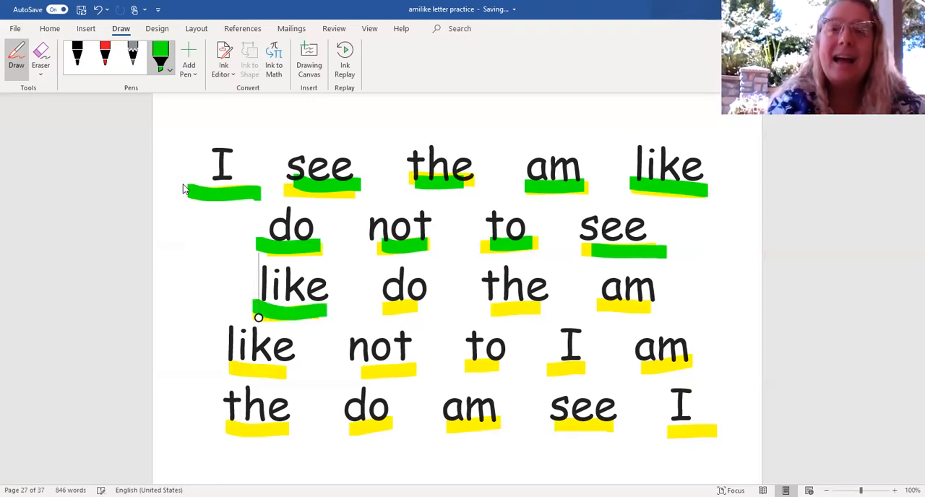
pyautogui.moveTo(379, 313); pyautogui.dragTo(427, 313)
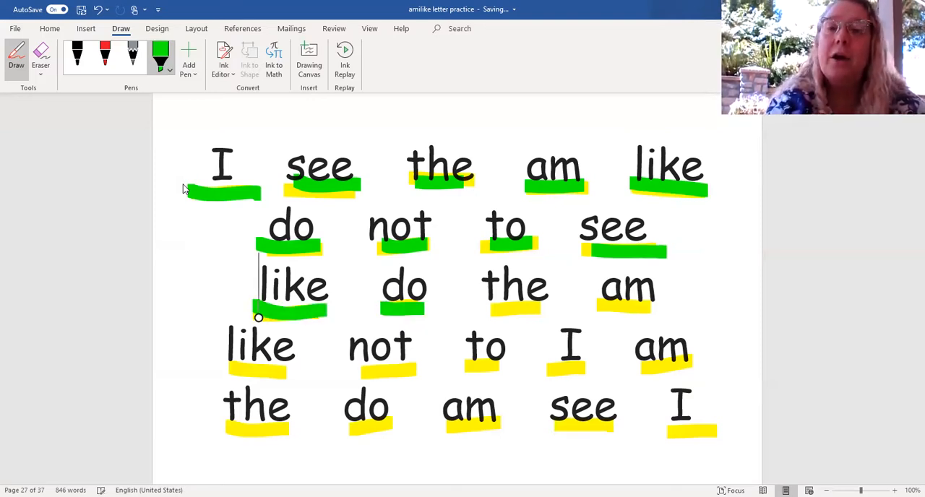
pyautogui.moveTo(481, 307); pyautogui.dragTo(550, 307)
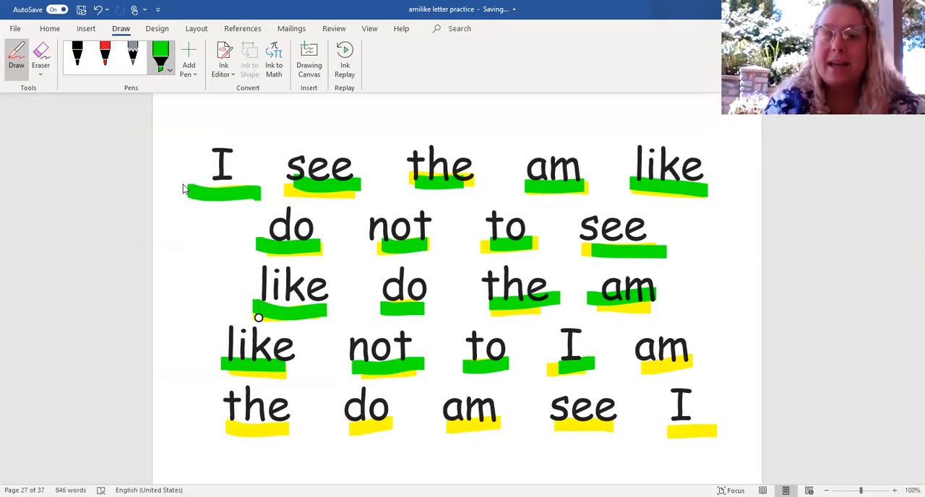
# Draw green underlines over am in row four and the last word I
pyautogui.moveTo(636, 366); pyautogui.dragTo(705, 365)
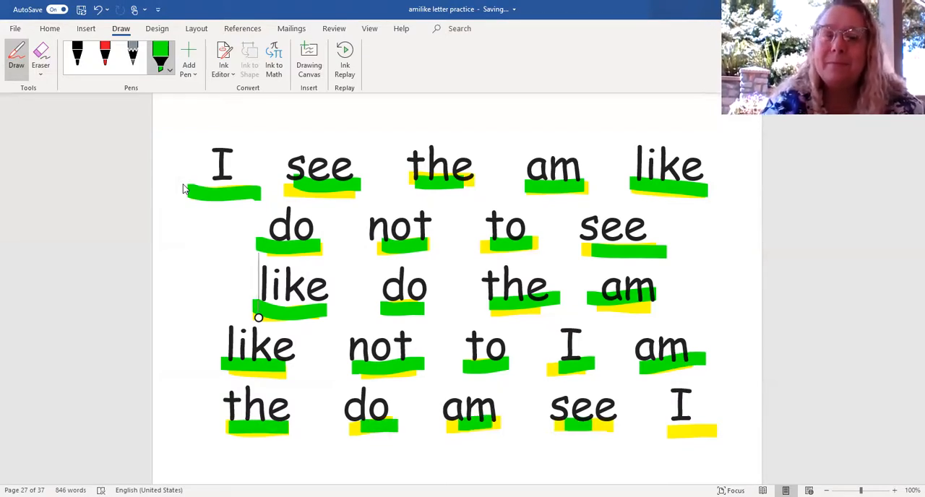
pyautogui.moveTo(665, 423); pyautogui.dragTo(730, 418)
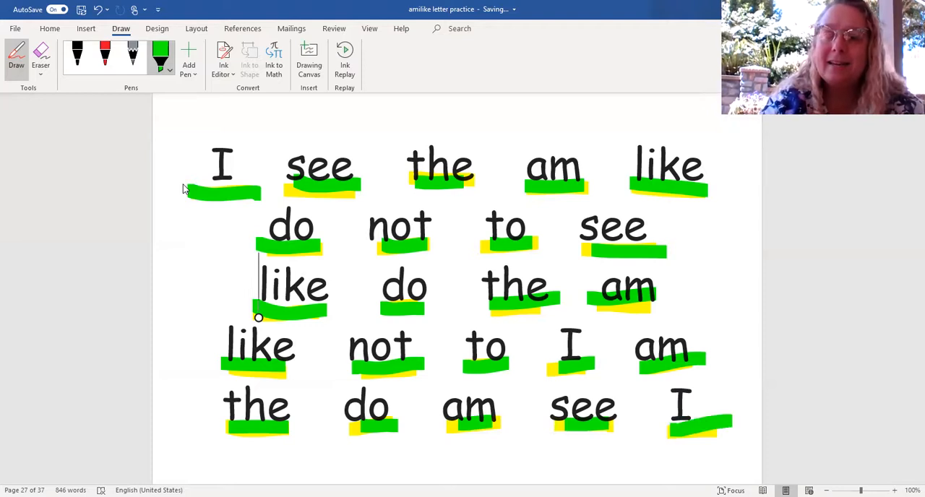